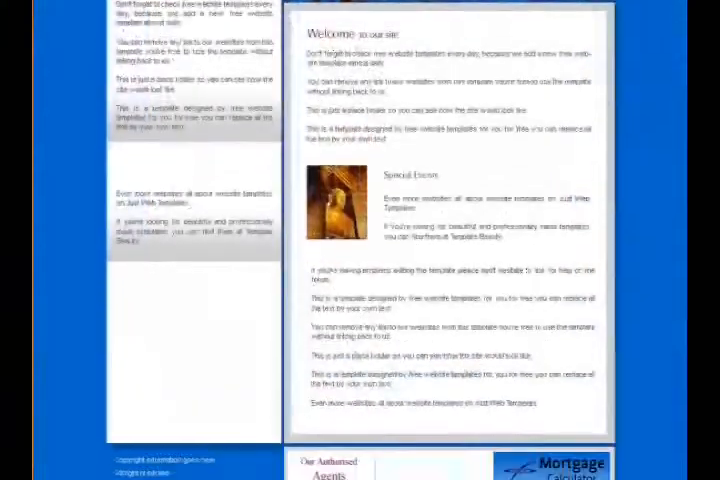
# - Open the Mortgage Calculator from the banner in the page footer
pyautogui.scroll(-3)
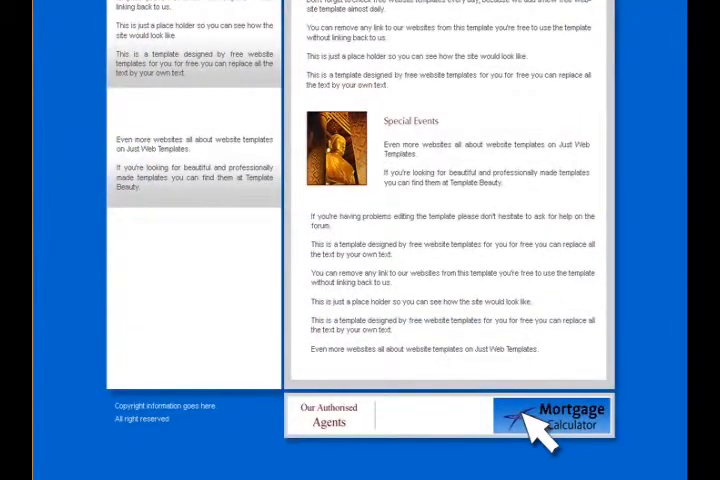
pyautogui.click(552, 414)
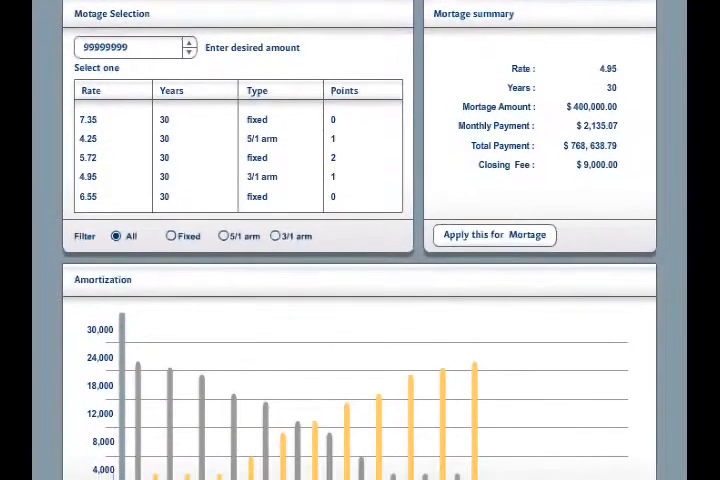
# - Review the 4.95%, 30-year $400,000 mortgage summary and amortization chart before applying
pyautogui.scroll(-3)
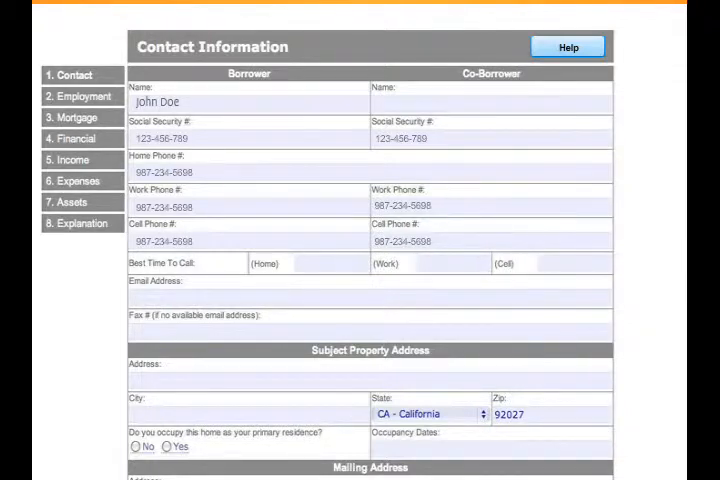
# - Review the contact information form down to the Mailing Address section and submit it
pyautogui.scroll(-3)
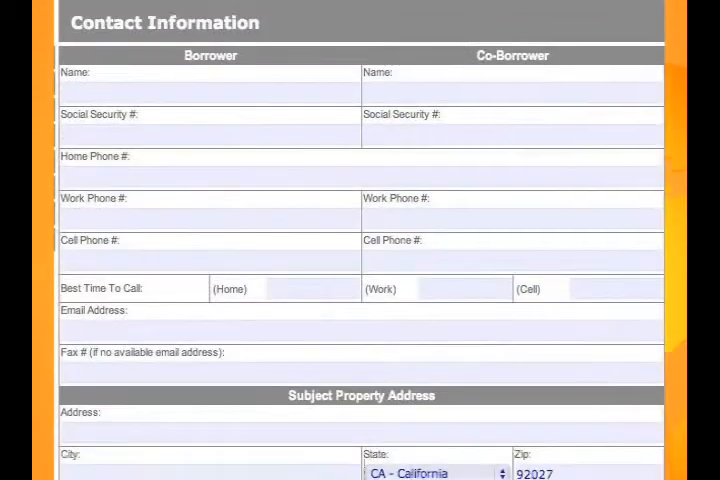
pyautogui.scroll(-3)
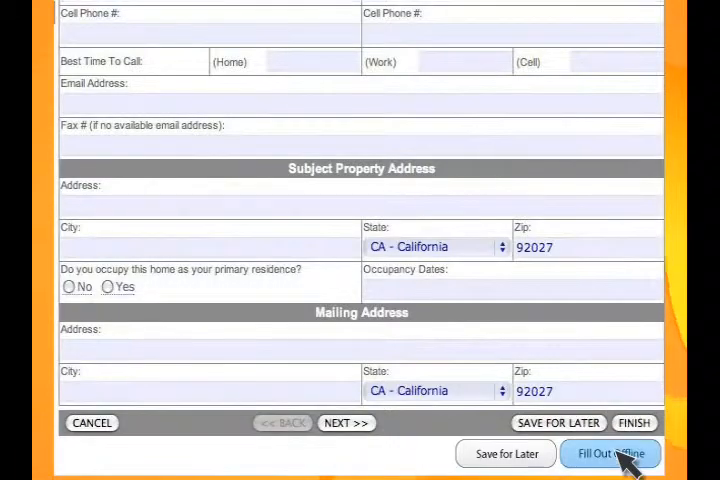
pyautogui.click(612, 452)
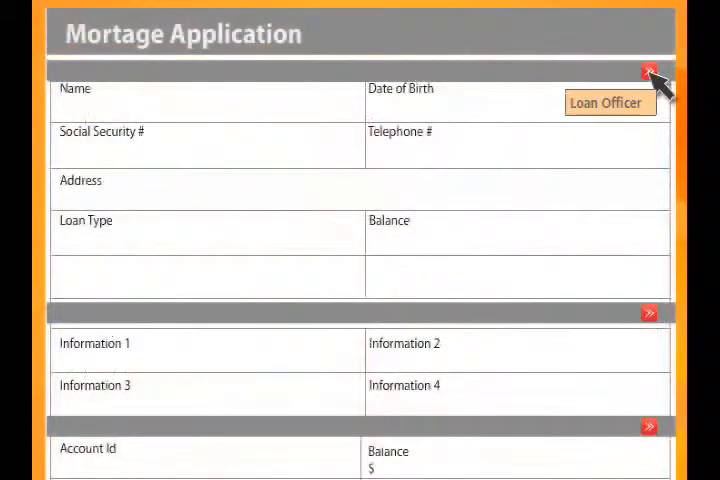
# - Send the mortgage application to the loan officer, reaching the Administrative Console
pyautogui.click(648, 72)
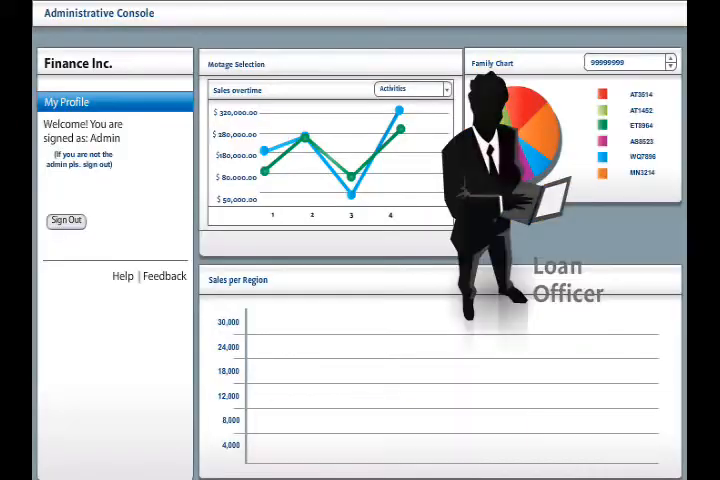